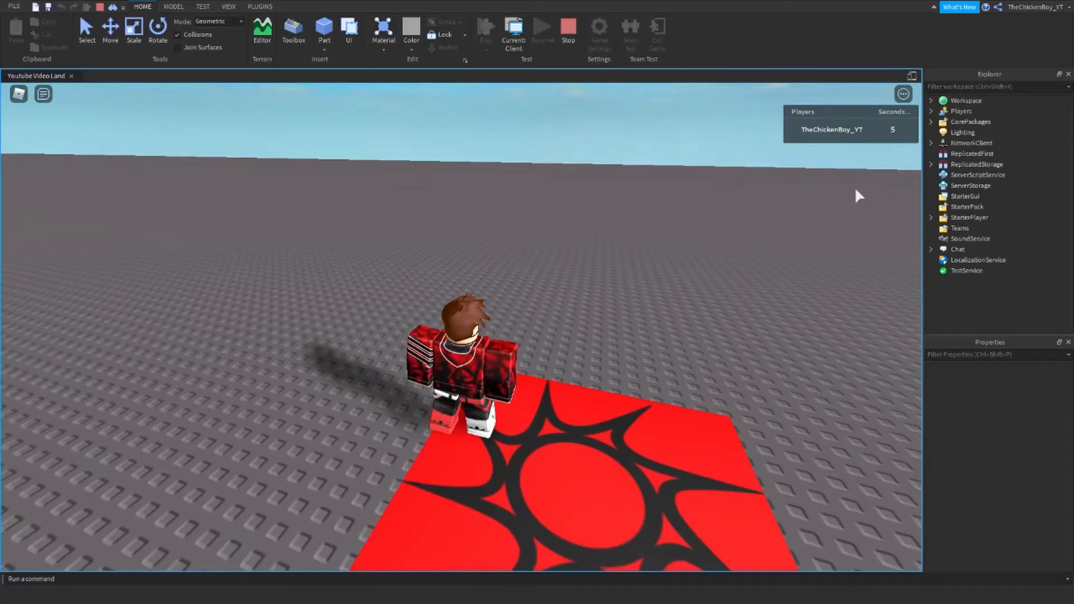
mouse_move(883, 150)
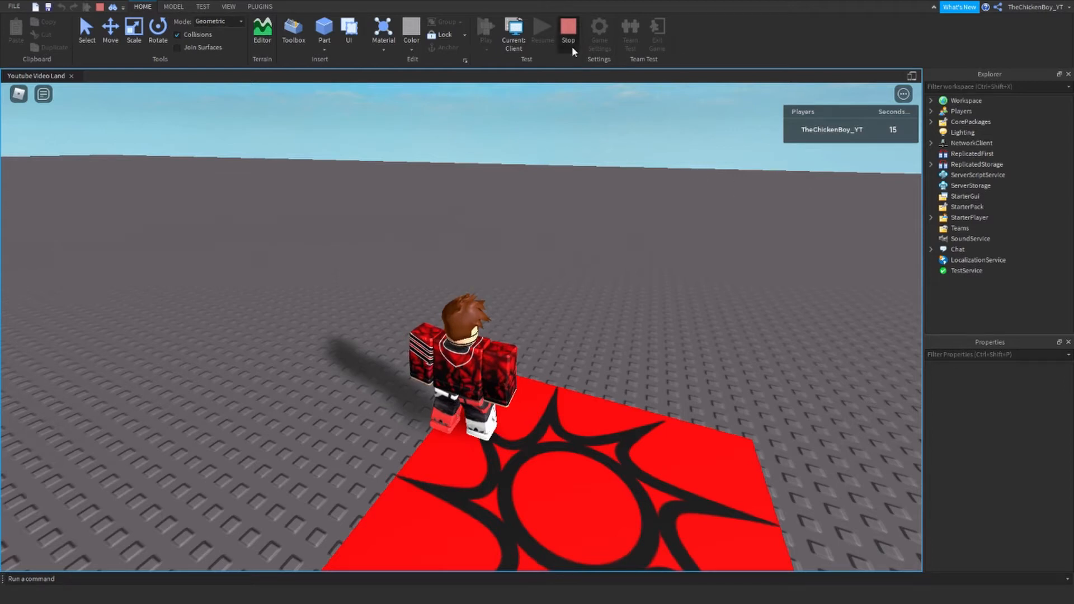
Stop the play-test and insert a new script named Leaderboard into ServerScriptService
left_click(568, 26)
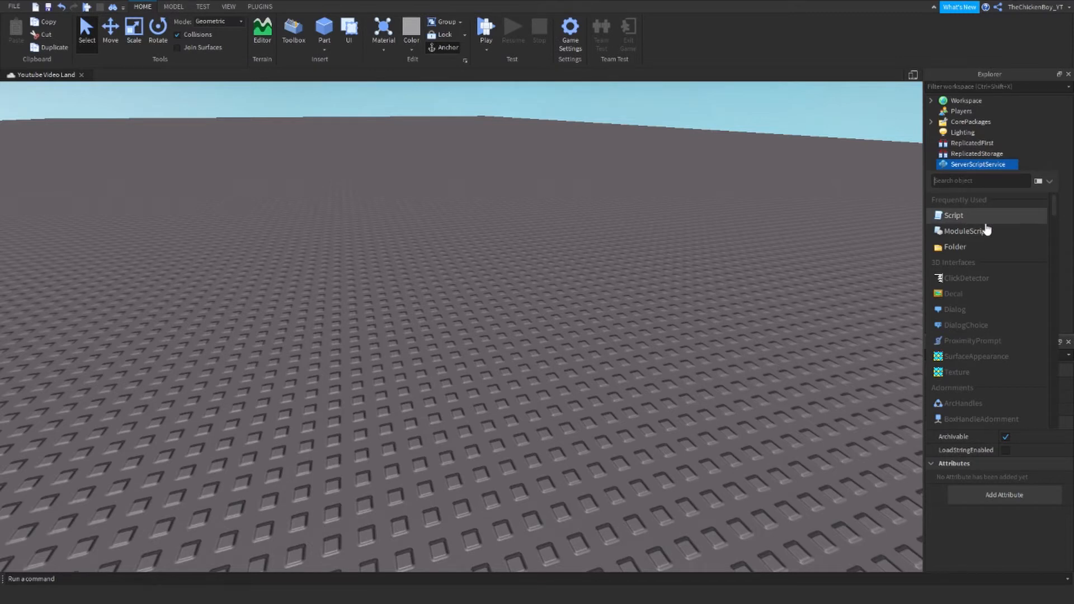
left_click(953, 216)
type("game.Players")
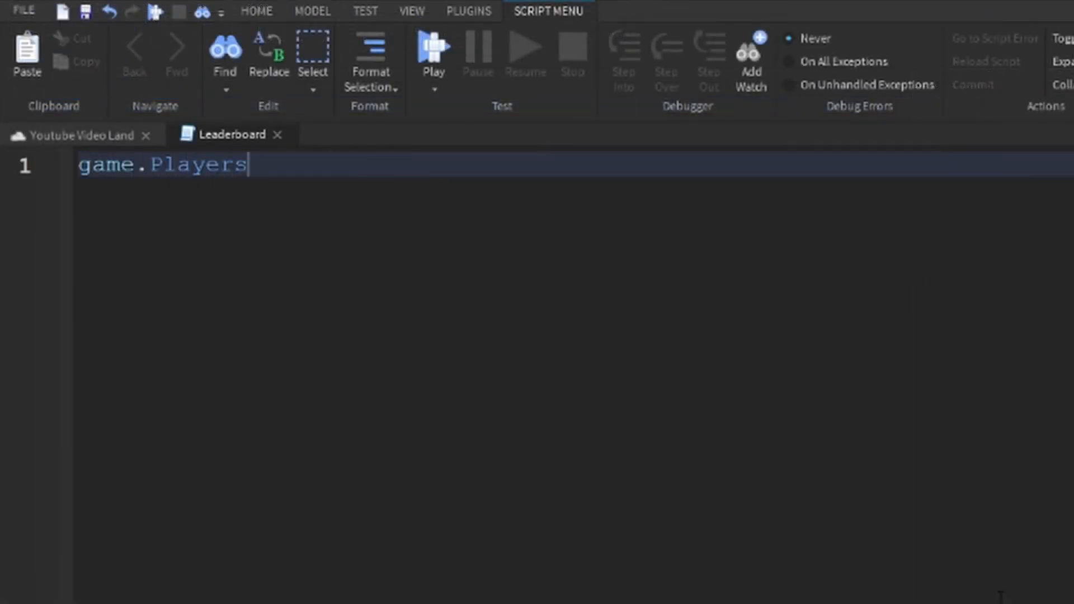
Write a PlayerAdded handler that creates a Folder named 'leaderstats' under the player
type(".PlayerAdded:Connect(function()")
type("local l")
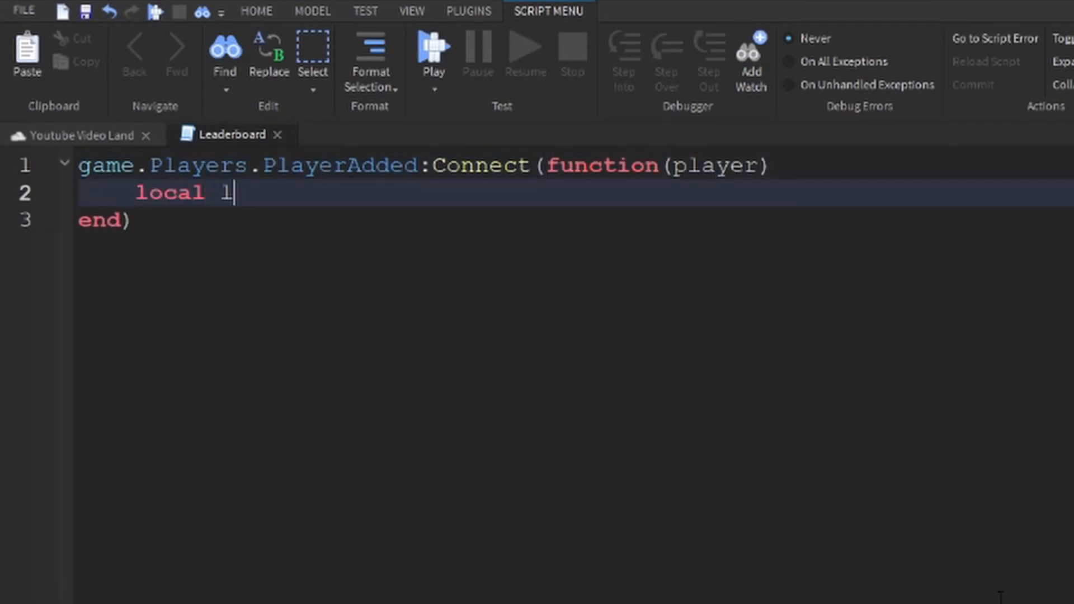
type("eaderstats")
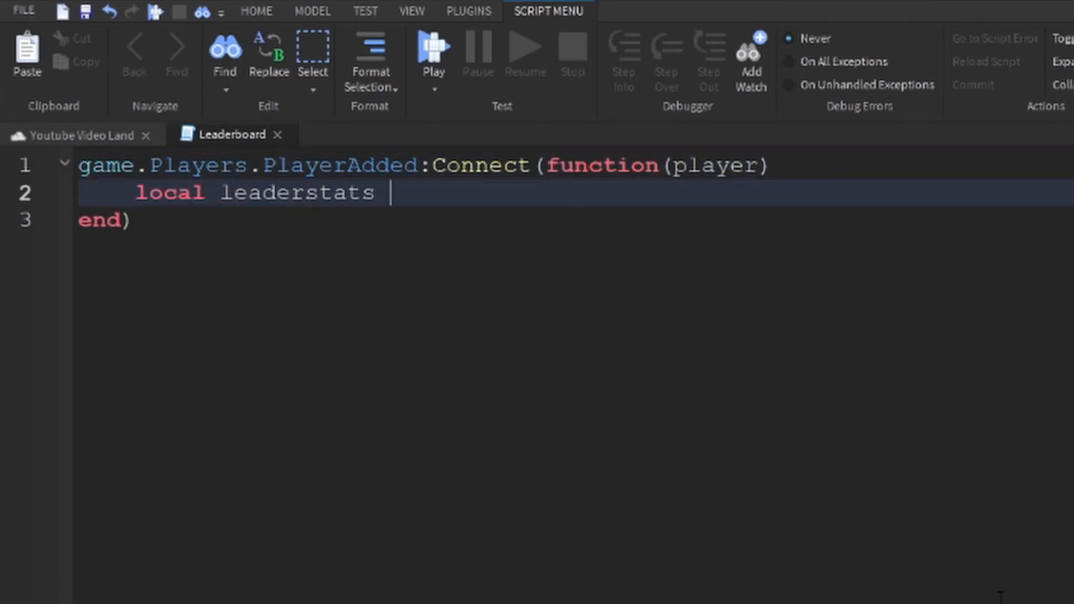
type("= Instance.ne")
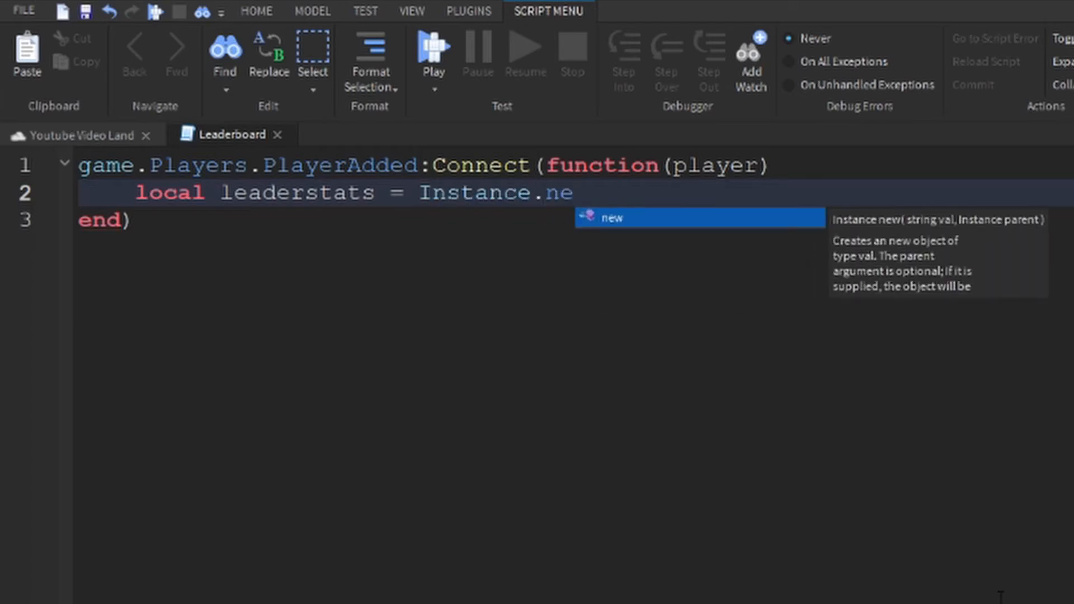
type("w(\"Folder\")")
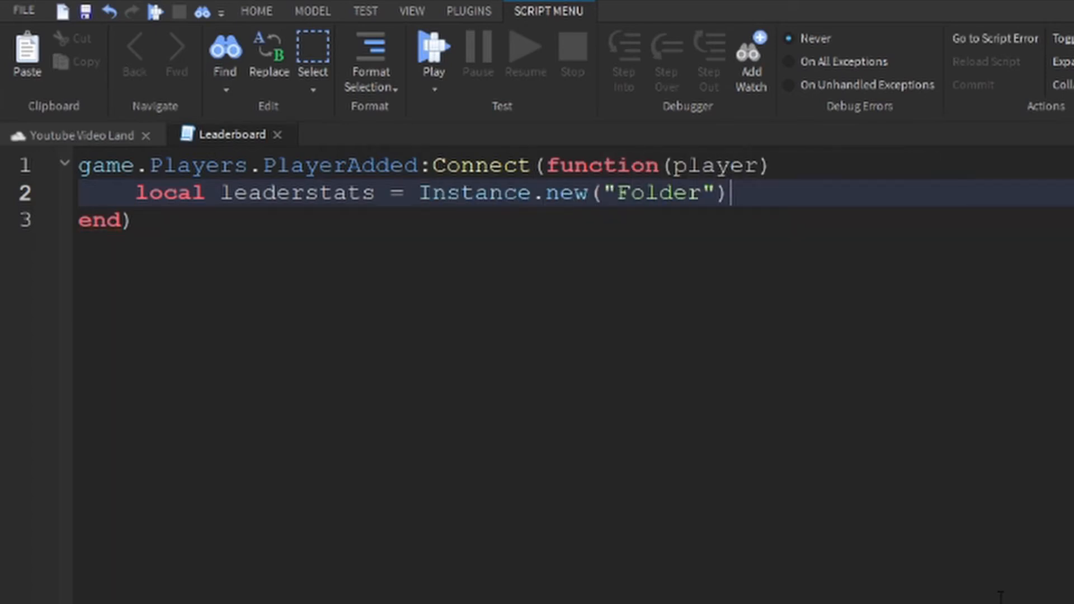
type(",player")
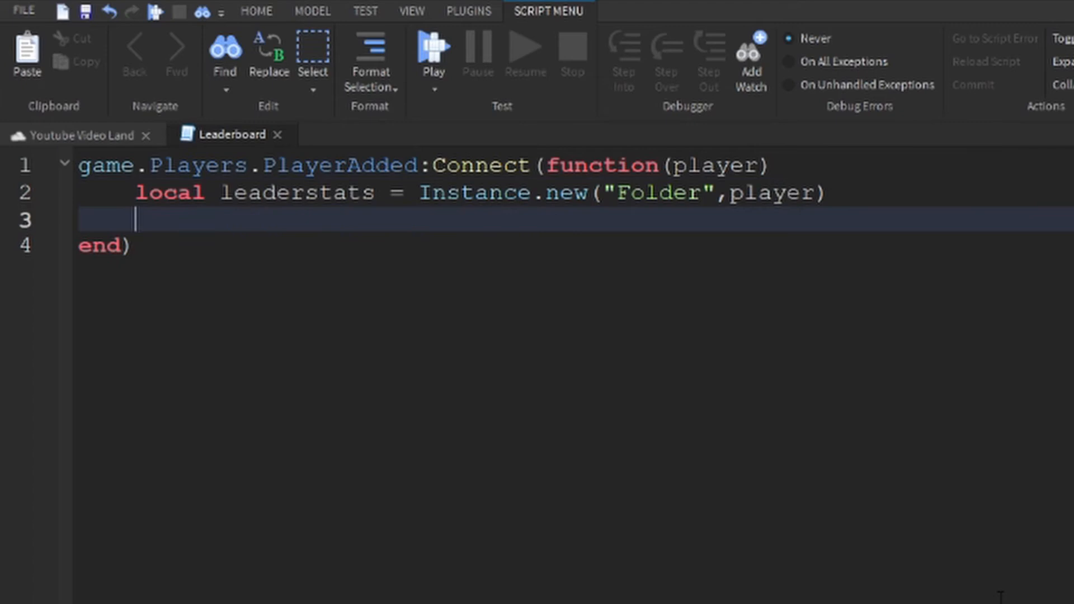
type("leaderstats.Name =")
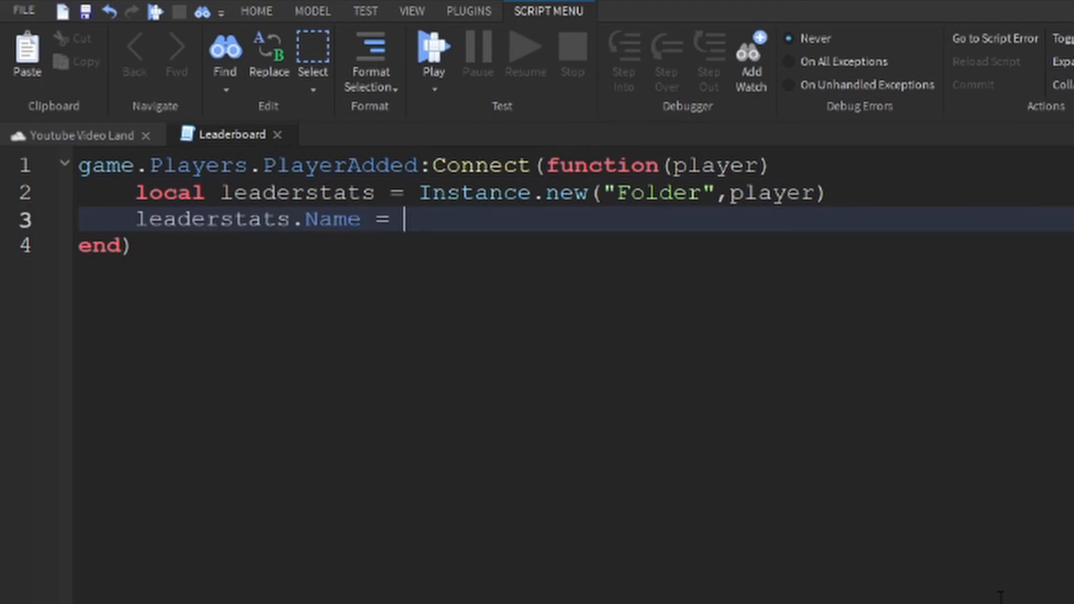
type("\"leaderstats\"")
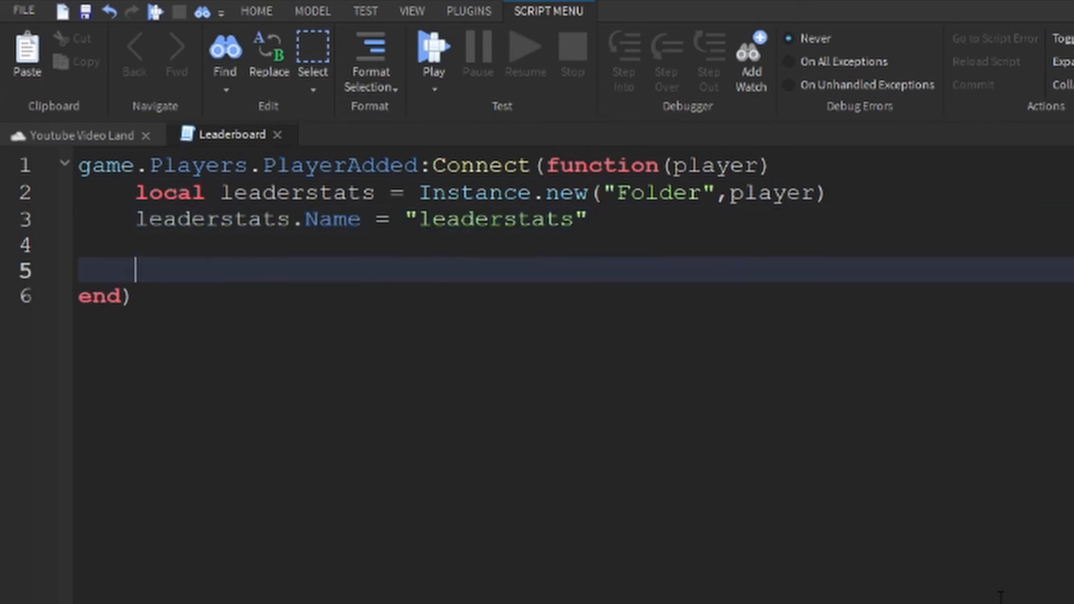
Add a NumberValue named 'Seconds Played' inside the leaderstats folder
type("local secondsPl")
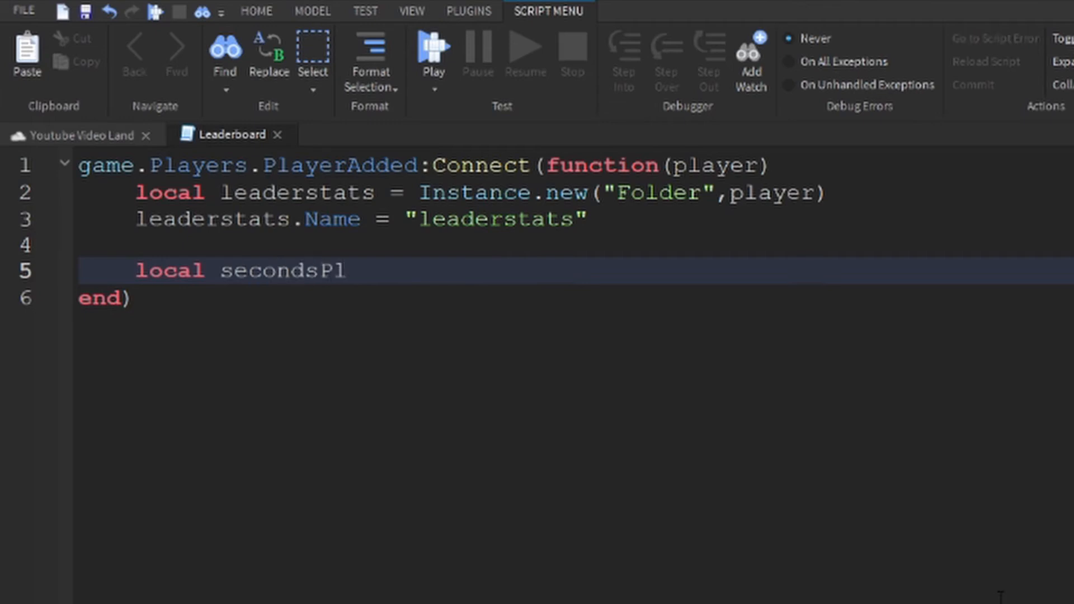
type("ayed = Instance.new(\"NumberV")
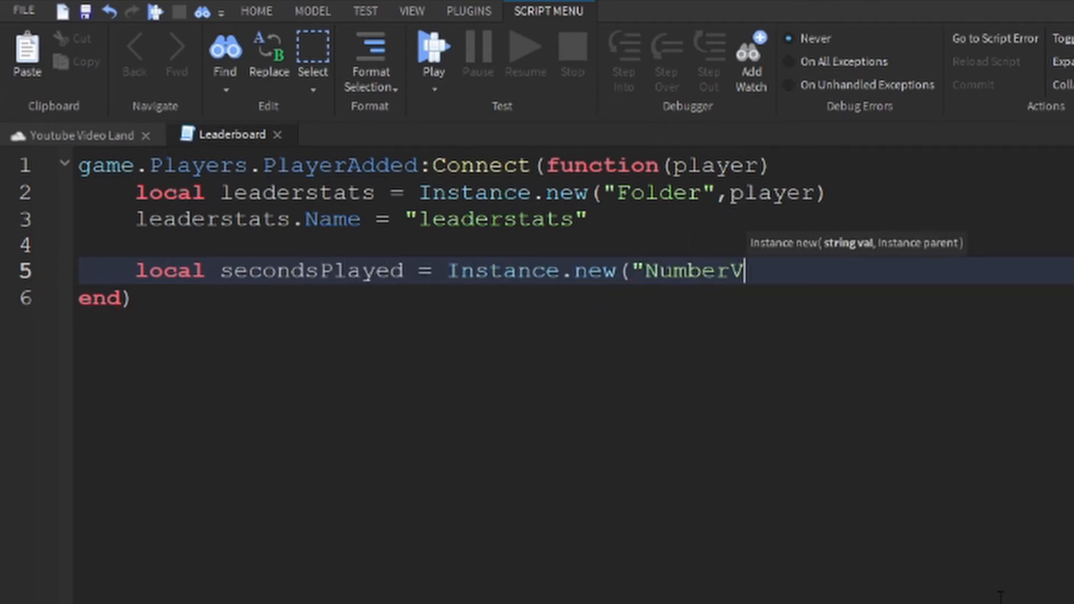
type("alue\",")
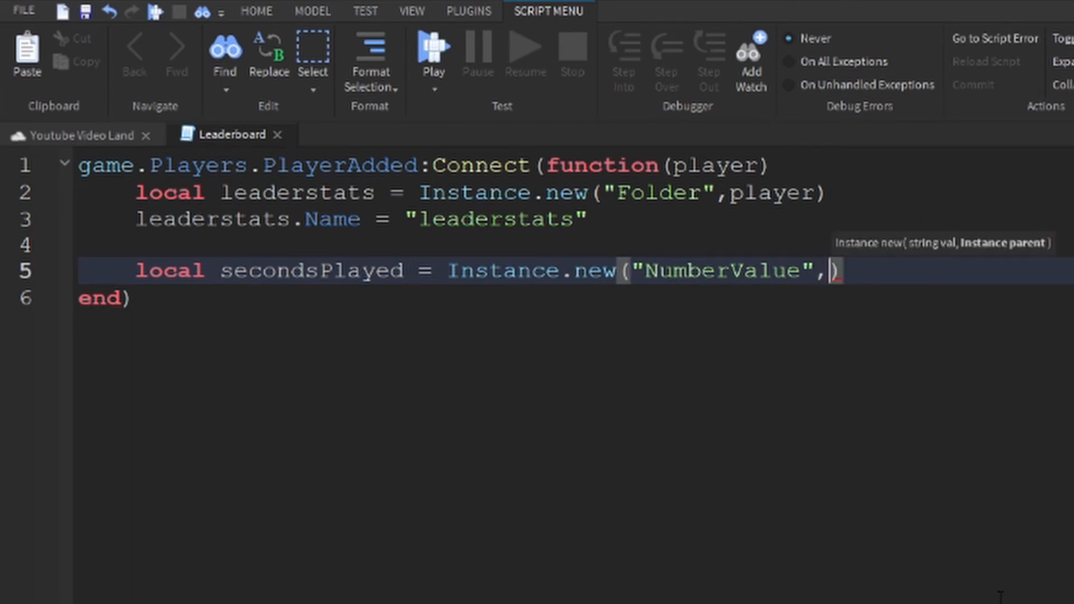
type("leaderstats)")
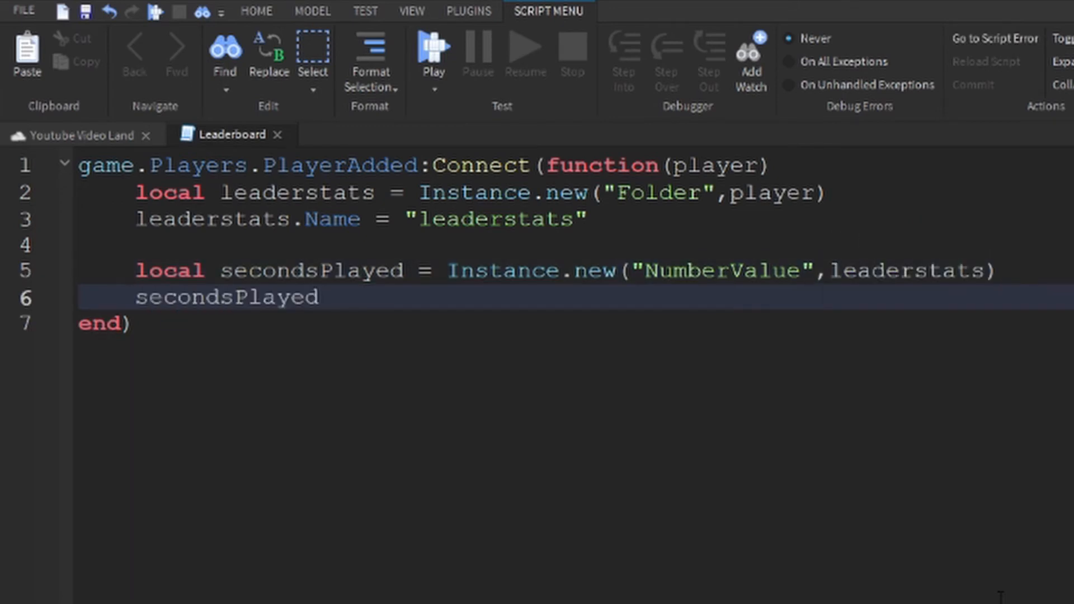
type(".Name = \"Seco")
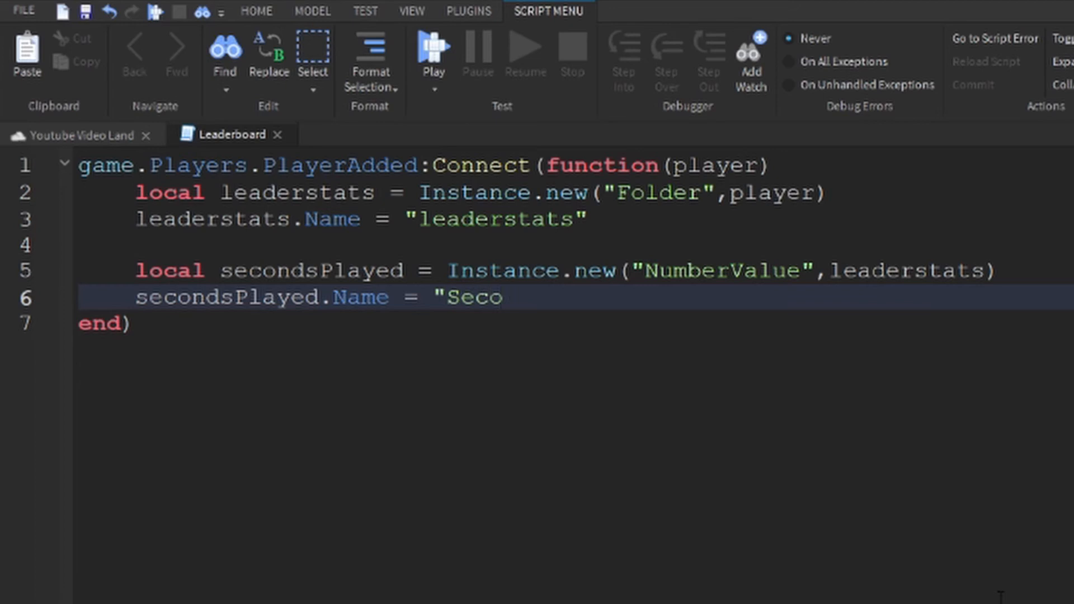
type("nds Plae")
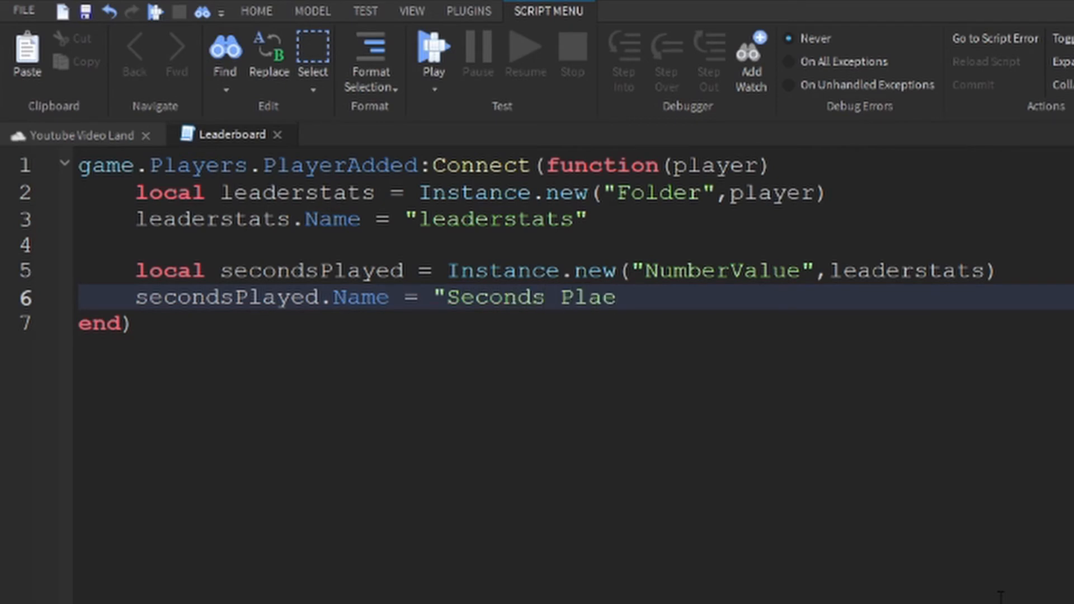
type("yed\"")
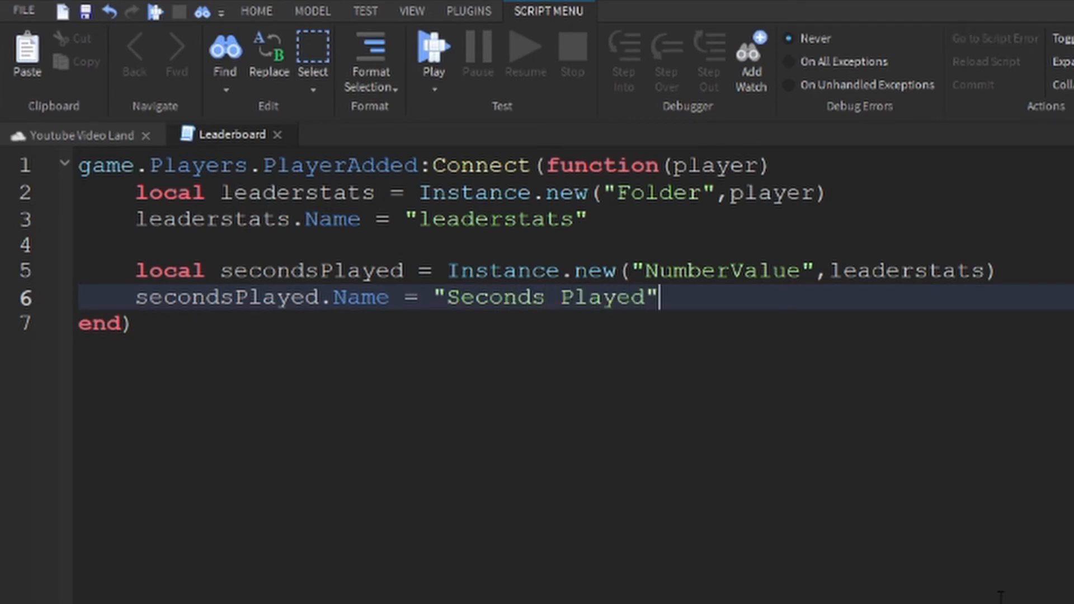
type("secondsPlayed.Value = 0")
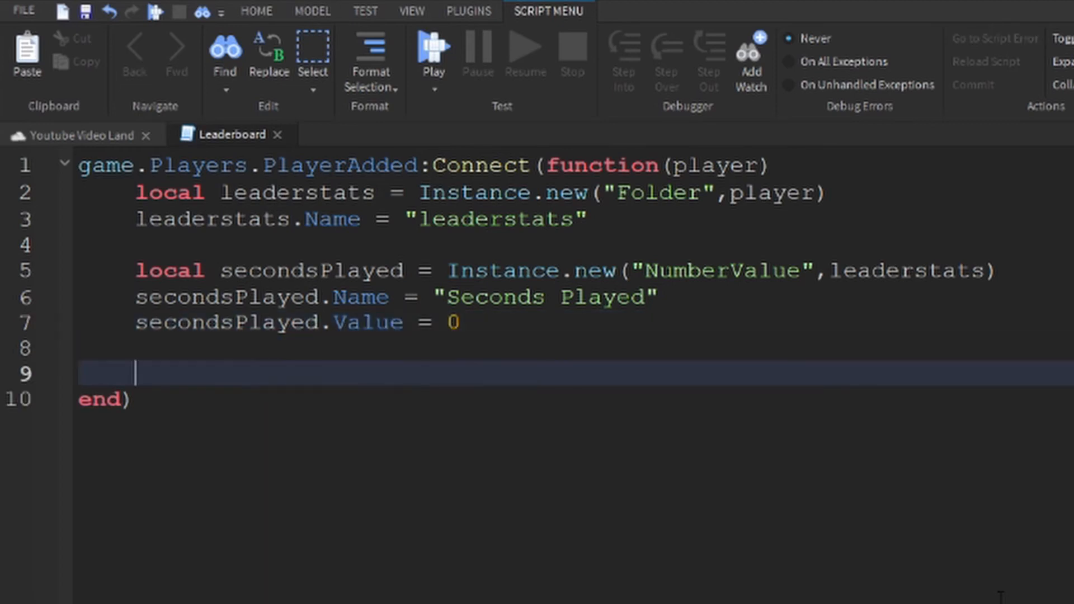
Add a while wait(1) loop setting secondsPlayed.Value to secondsPlayed.Value + 1
type("while wait()")
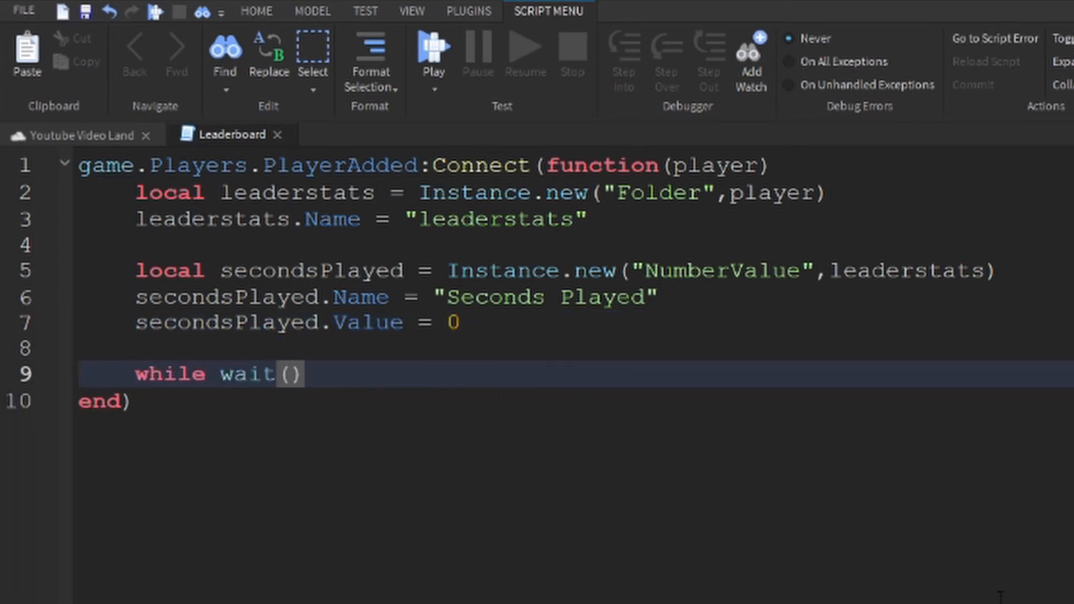
type("1) do")
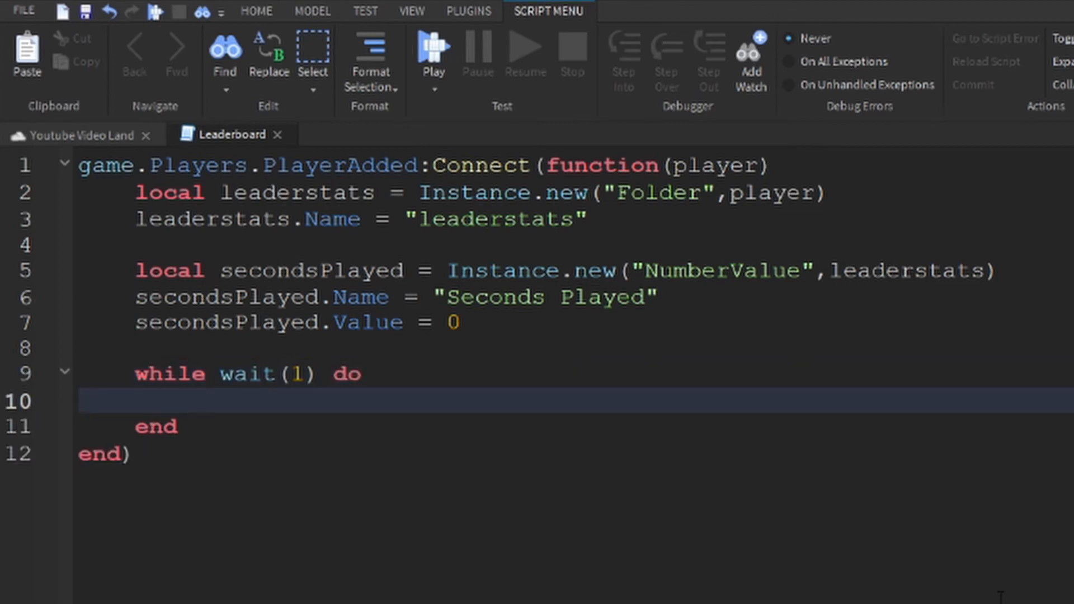
type("secondsPlayed")
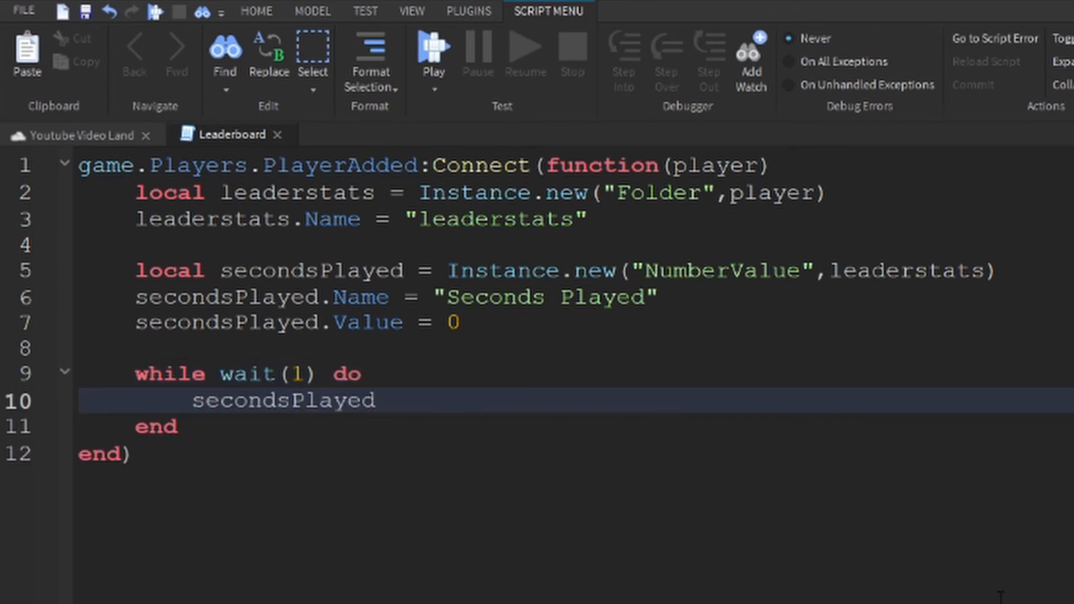
type(".Value = s")
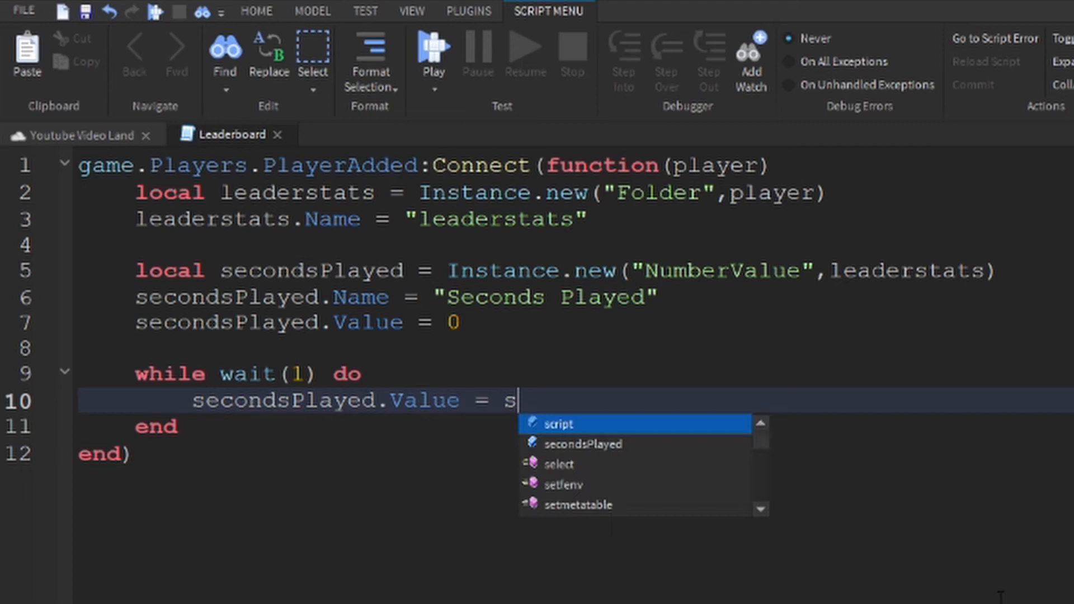
type("econdsPlayed.Value + 1")
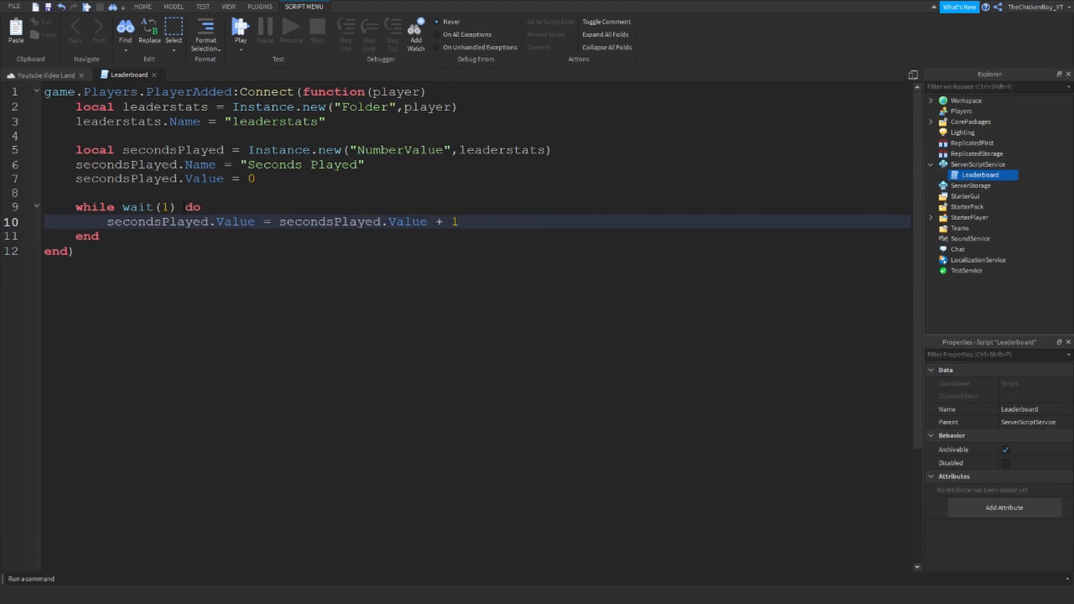
Return to the Youtube Video Land game view and start a play-test
left_click(42, 75)
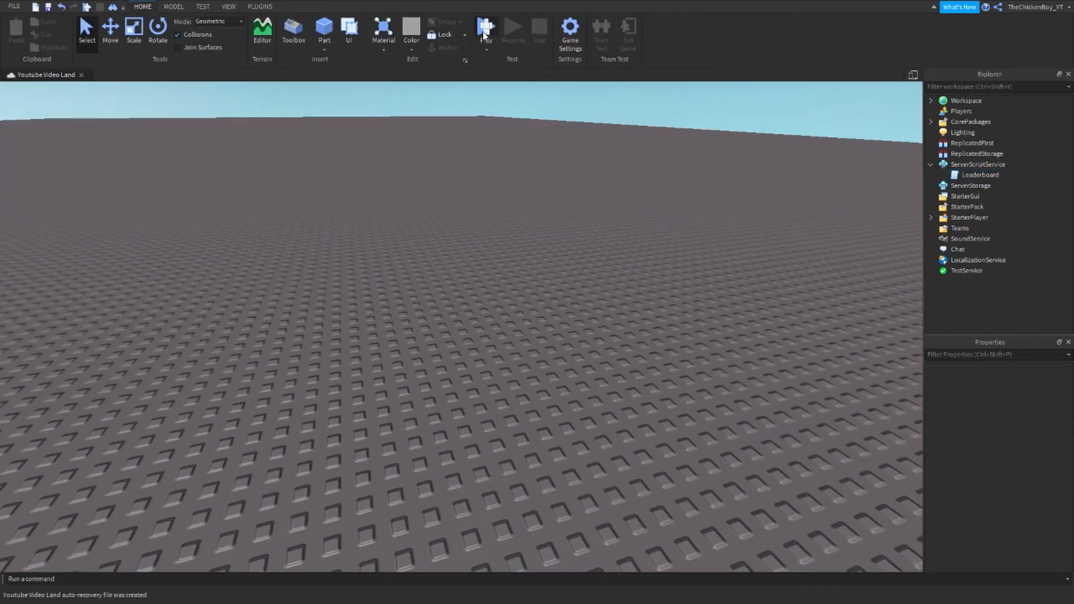
left_click(484, 27)
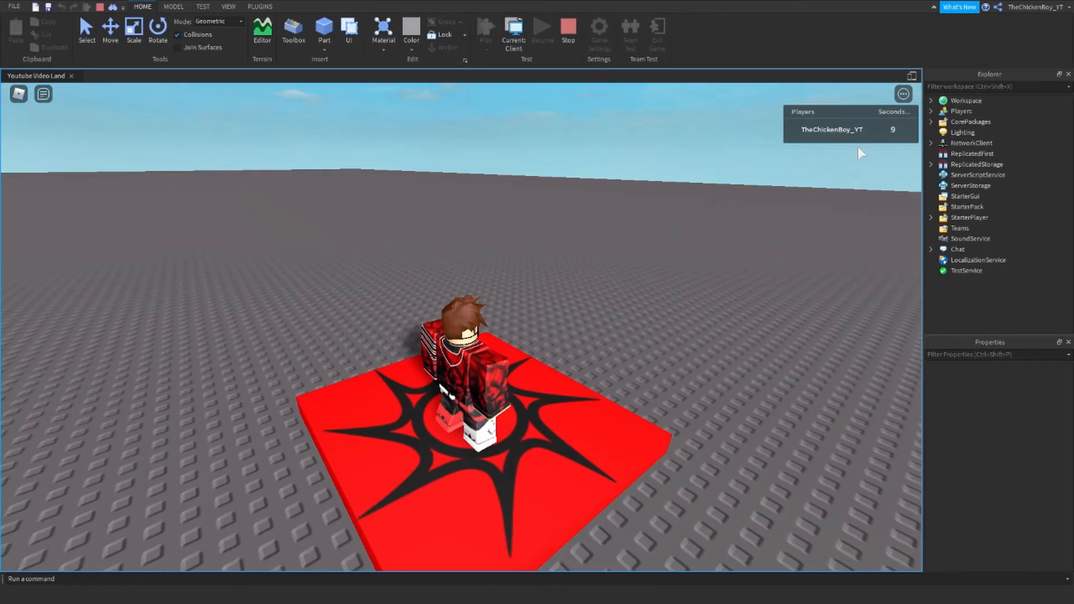
mouse_move(882, 175)
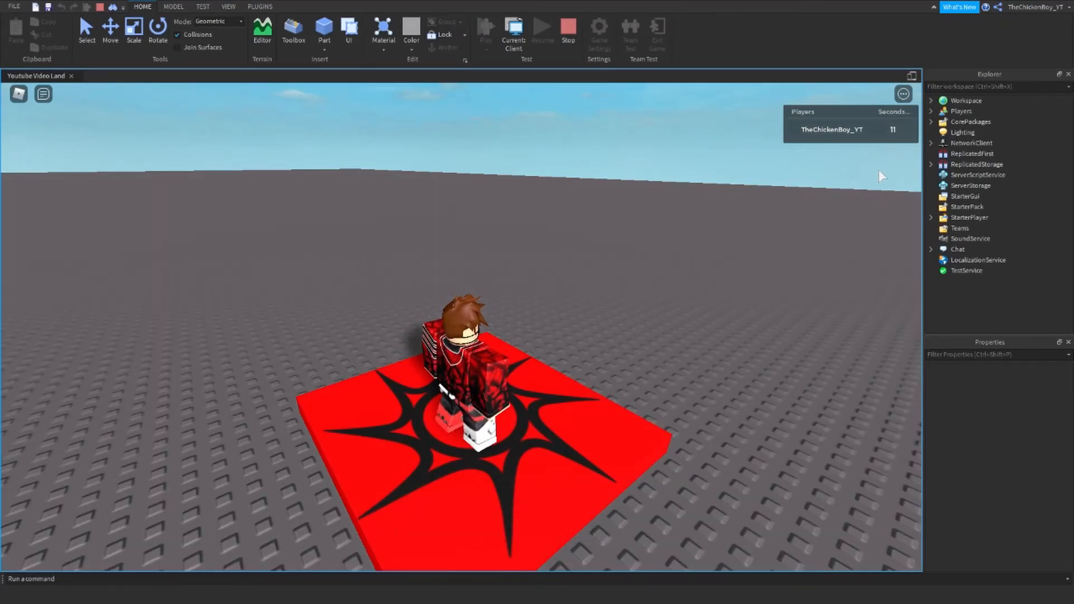